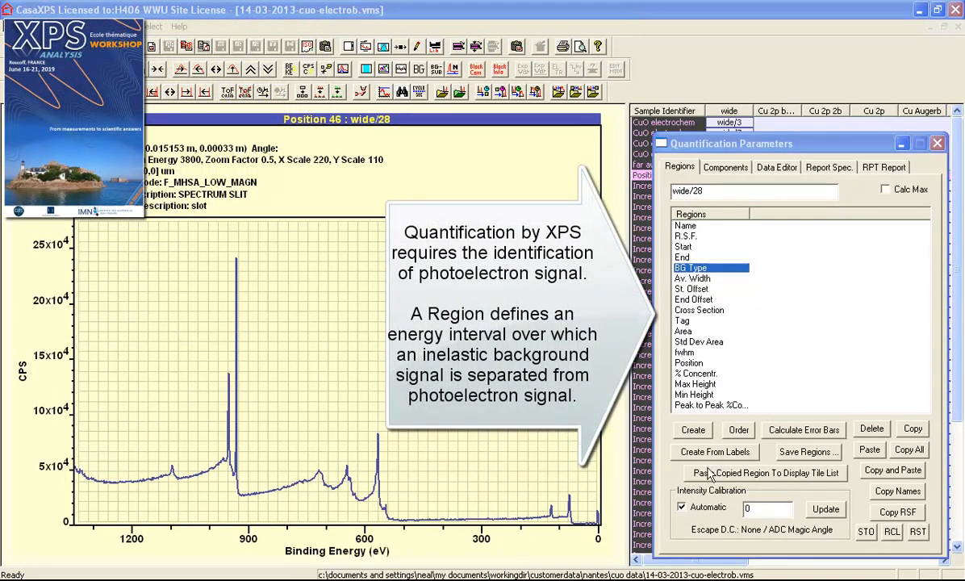
- Create a new Cu 2p quantification region on the wide survey spectrum
left_click(692, 429)
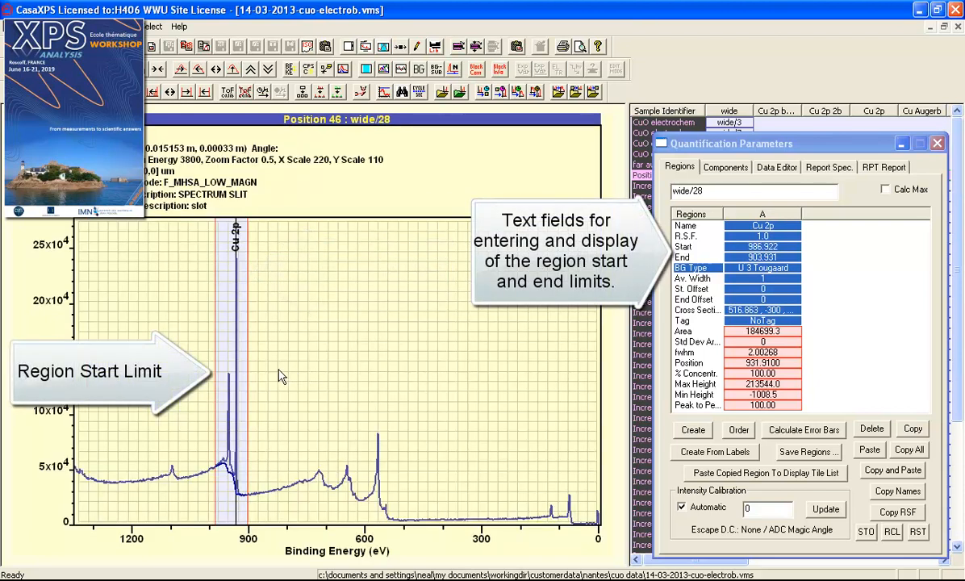
mouse_move(226, 396)
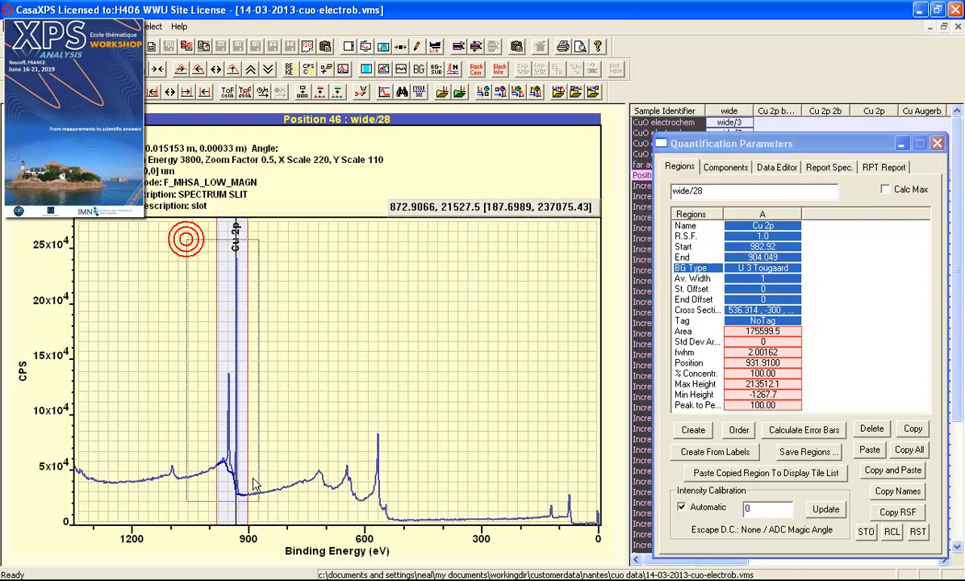
- Zoom the display in on the Cu 2p peaks around 953-904 eV
left_click_drag(255, 484, 277, 358)
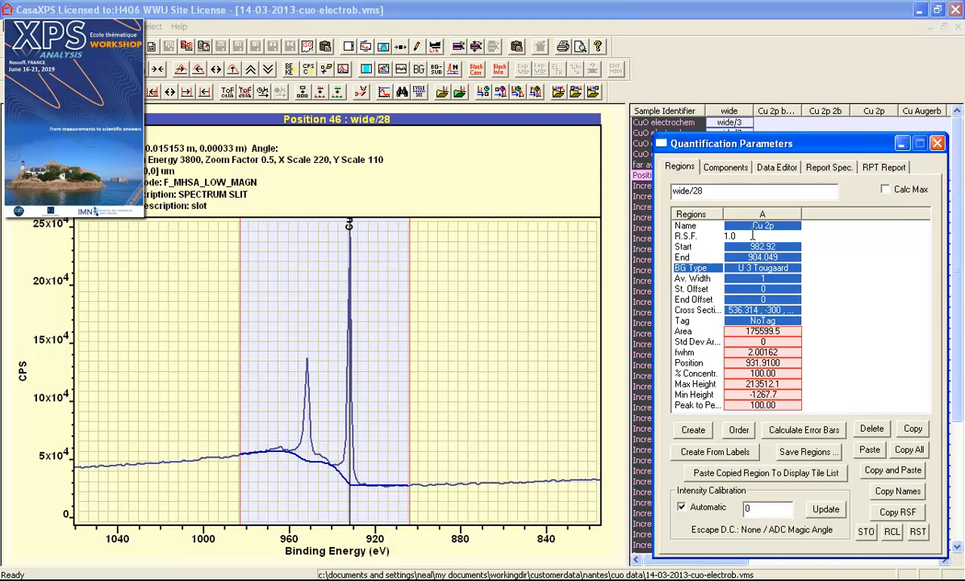
mouse_move(729, 236)
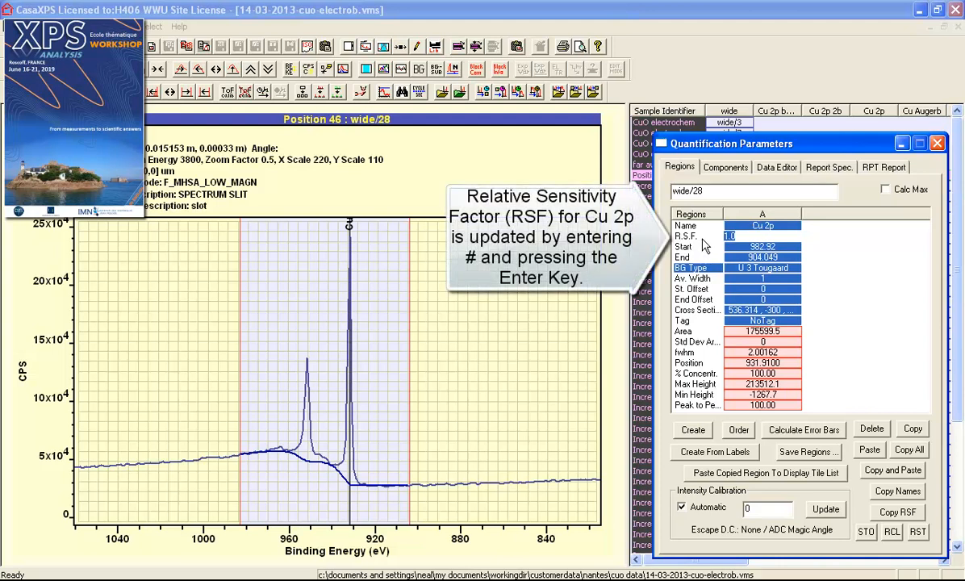
- Load the library RSF (25.39) into the Cu 2p region's R.S.F. field via '#'
type("#")
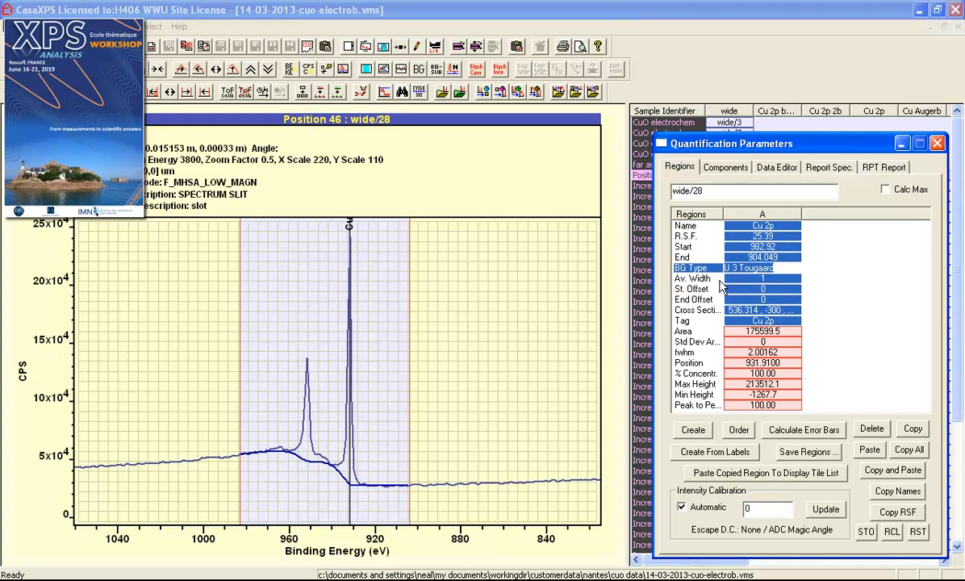
mouse_move(730, 284)
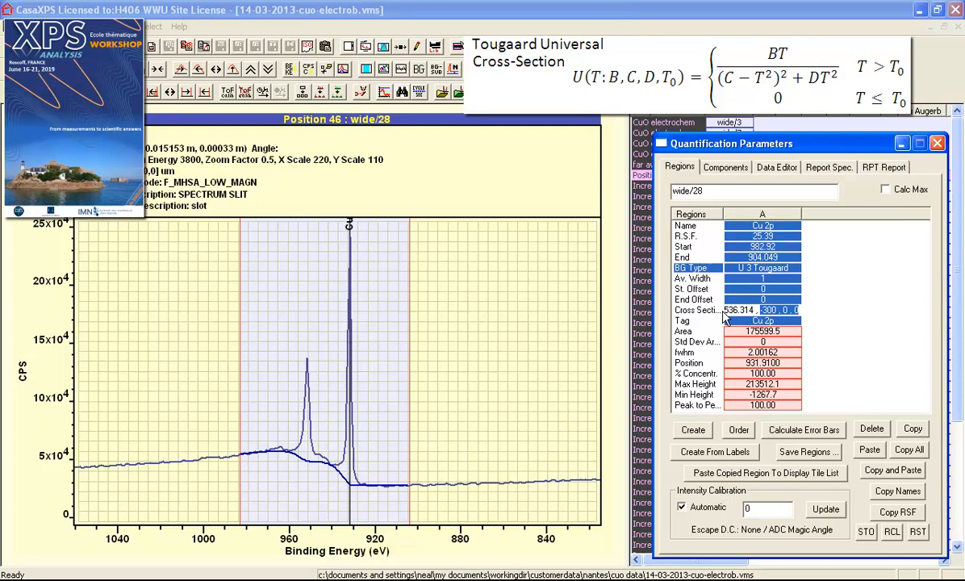
mouse_move(249, 468)
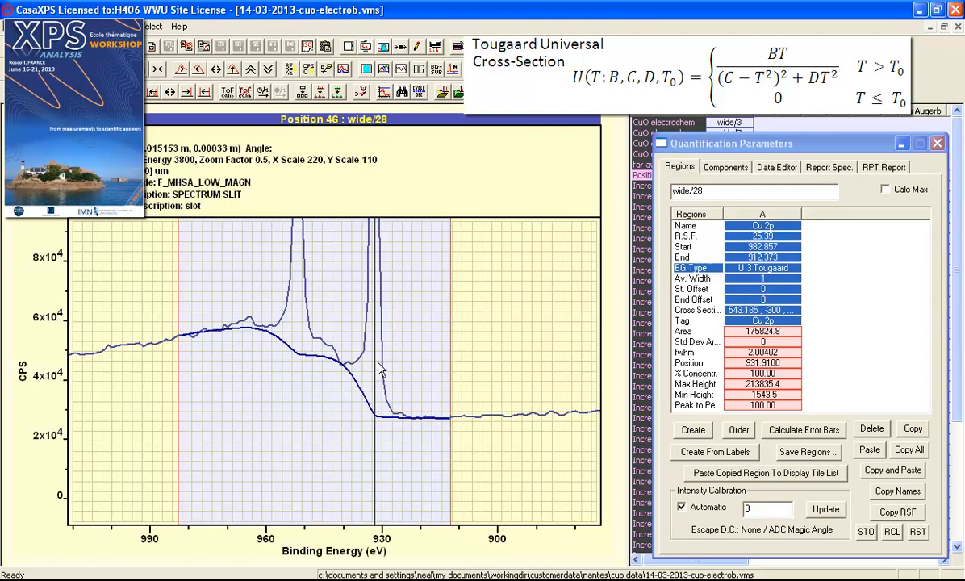
mouse_move(379, 368)
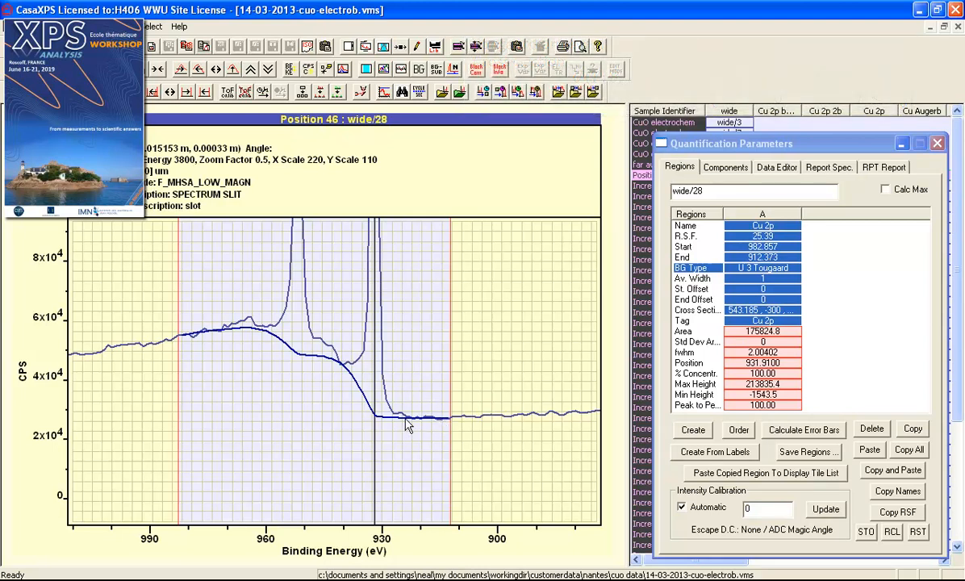
mouse_move(395, 403)
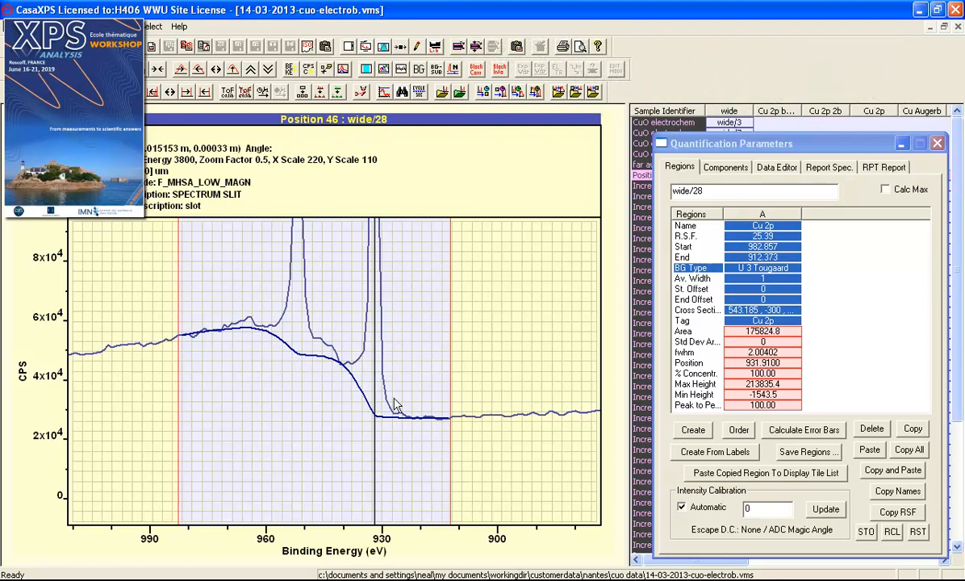
mouse_move(234, 334)
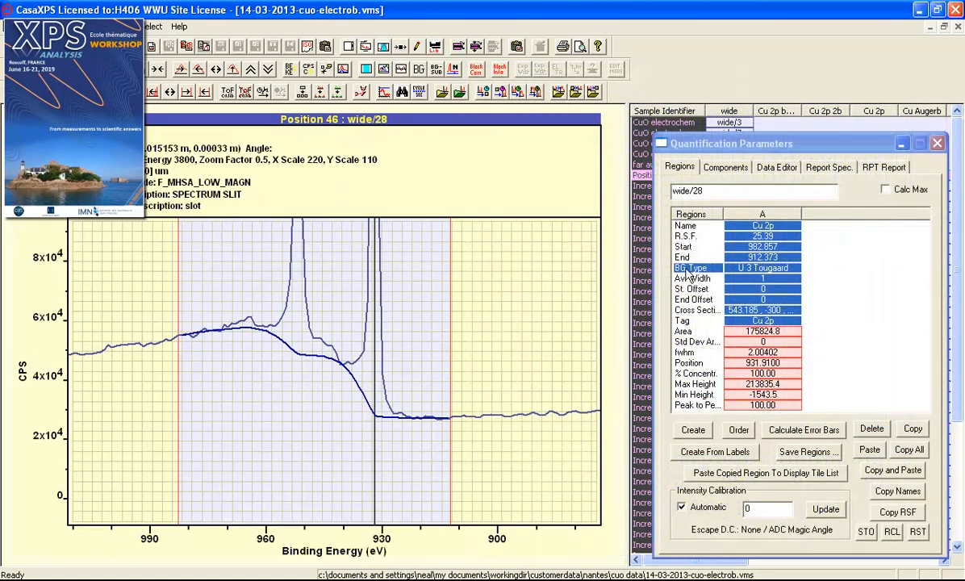
mouse_move(766, 242)
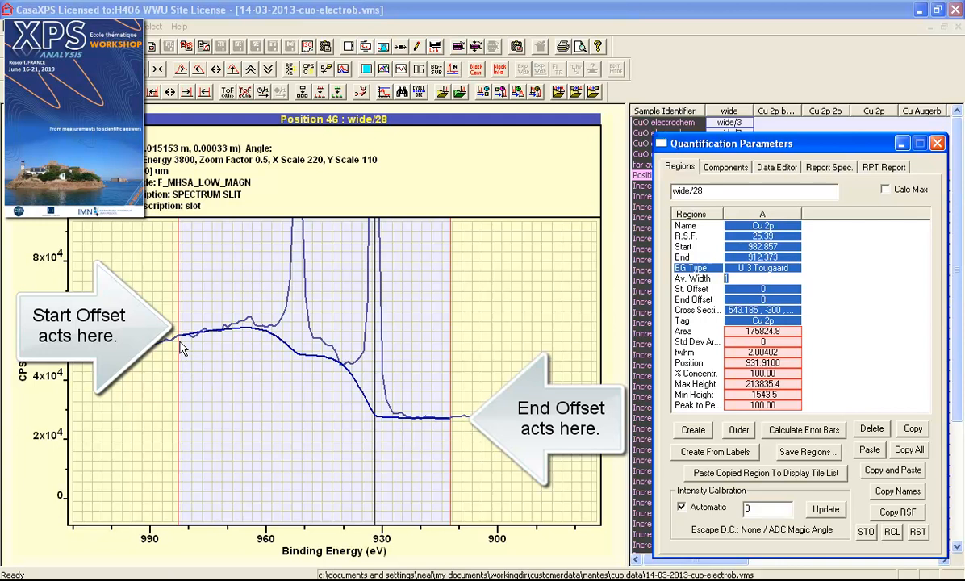
mouse_move(451, 426)
type("0")
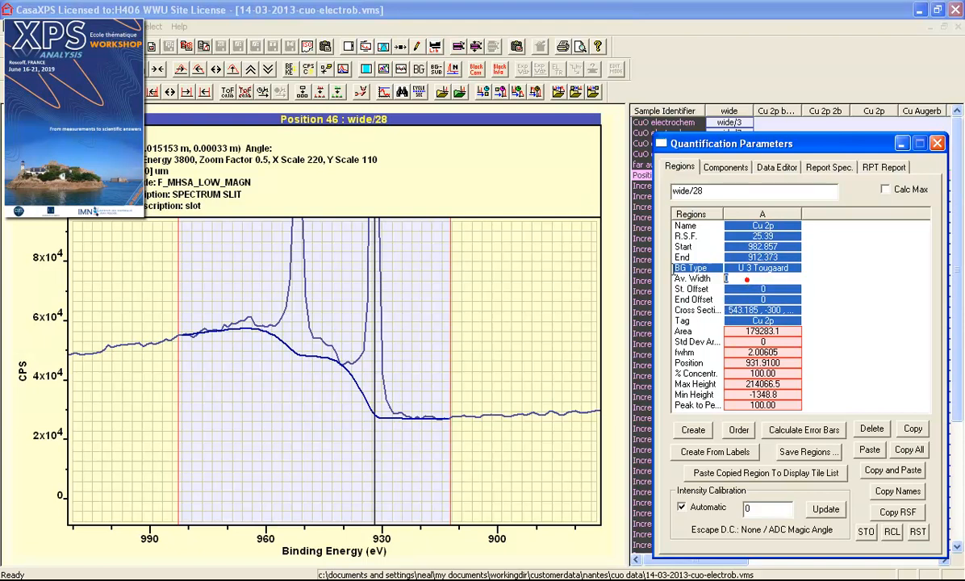
- Set the Cu 2p region's Av. Width to 3, raising the area to about 180,615
type("3")
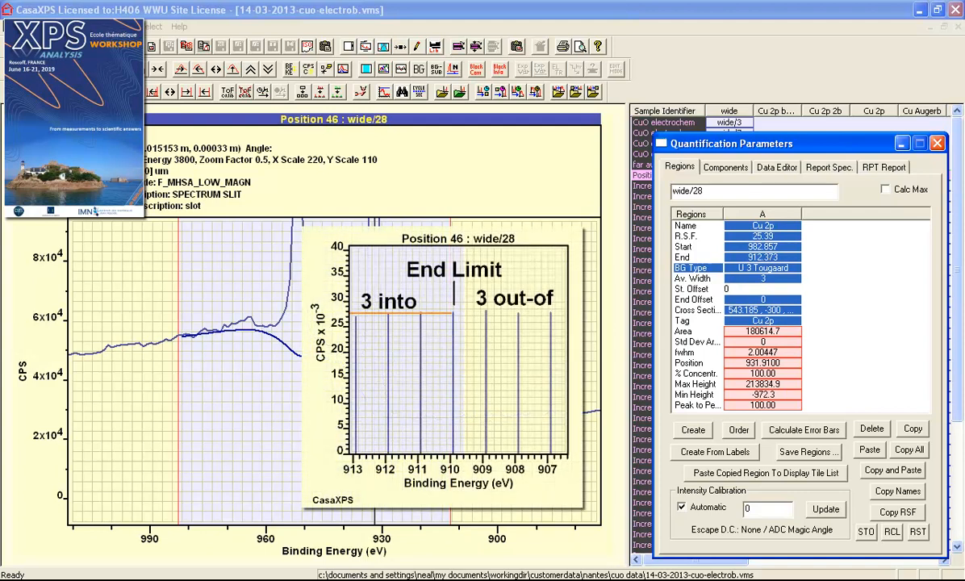
left_click(762, 288)
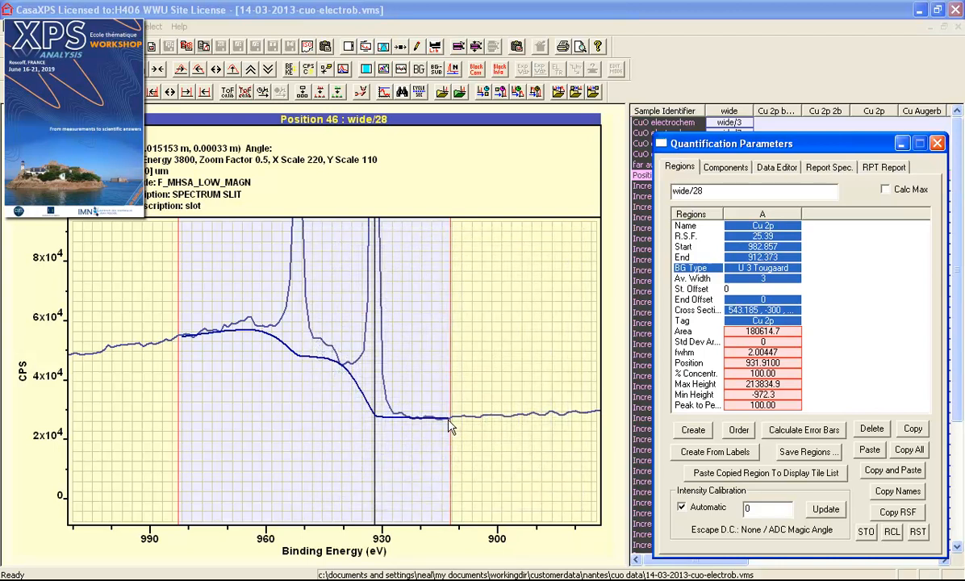
mouse_move(719, 287)
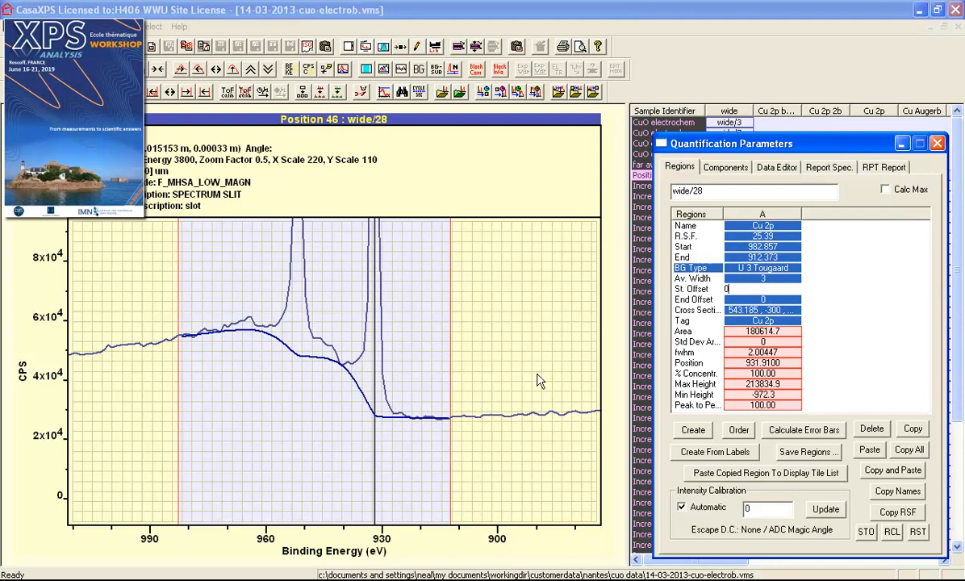
mouse_move(232, 341)
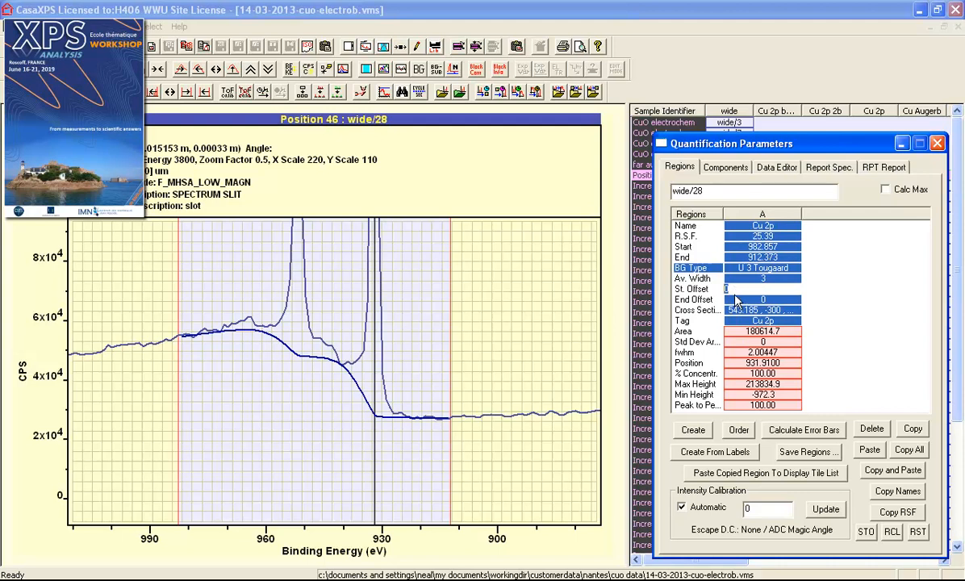
mouse_move(756, 200)
type("10")
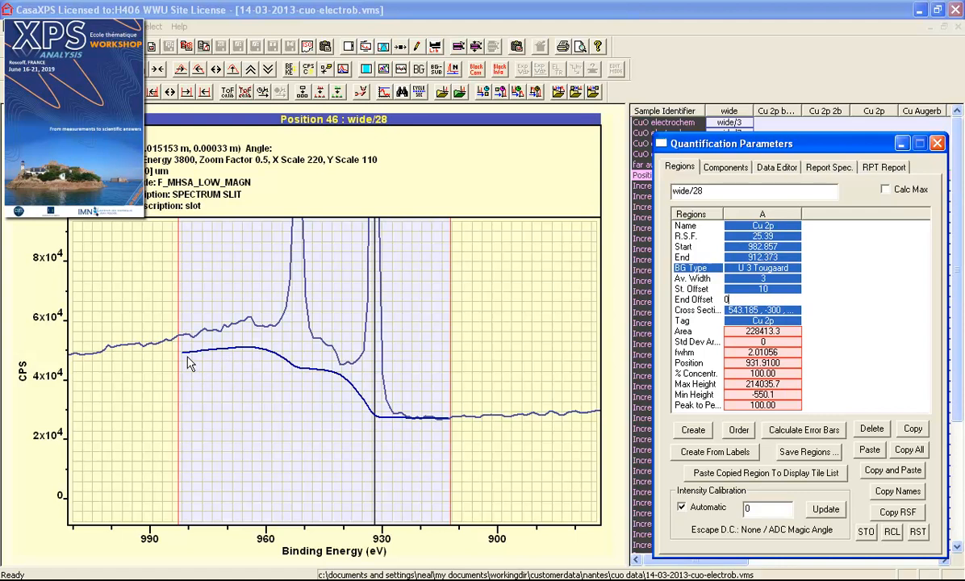
mouse_move(187, 358)
type("40")
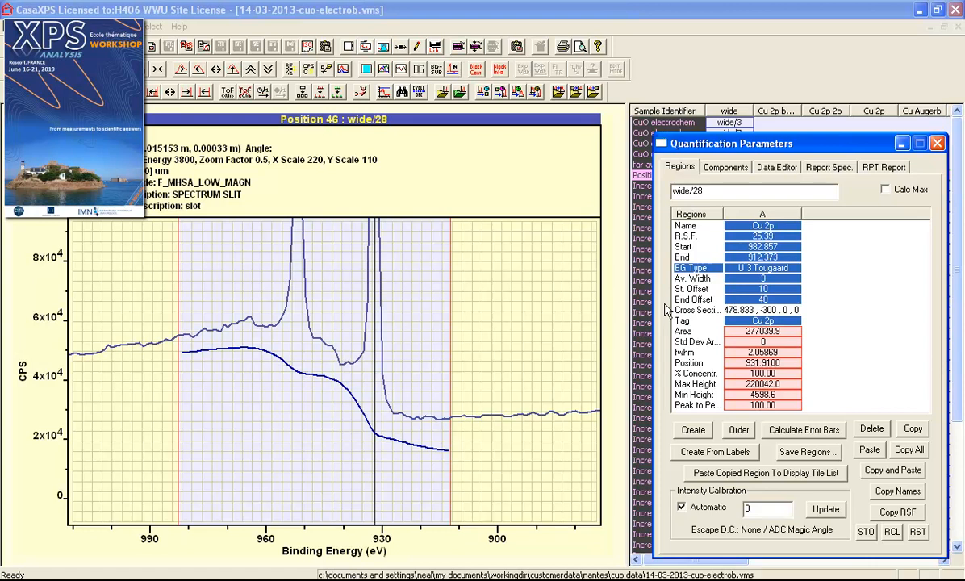
mouse_move(445, 458)
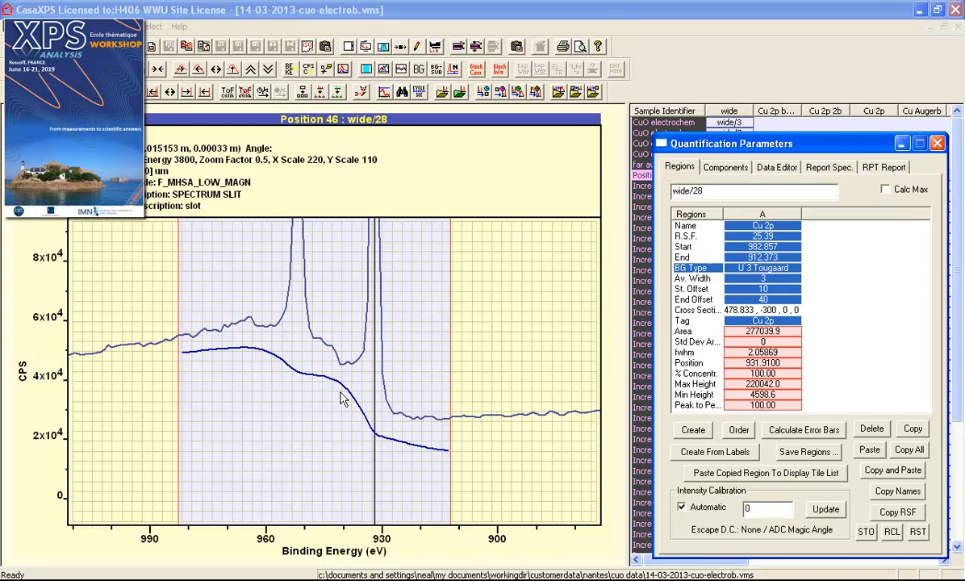
- Set the Cu 2p St. Offset and End Offset back to 0, restoring area ~180,615
left_click(758, 289)
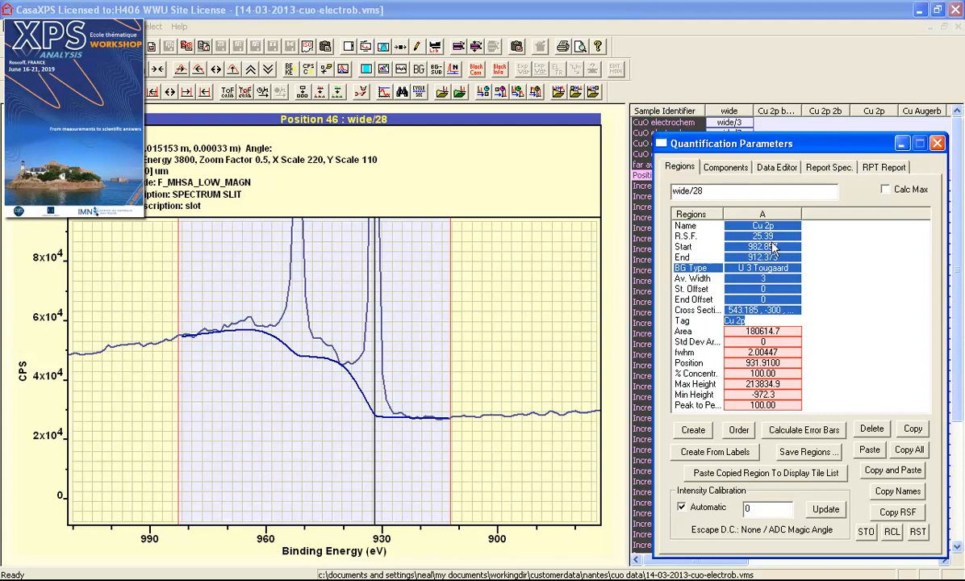
mouse_move(757, 339)
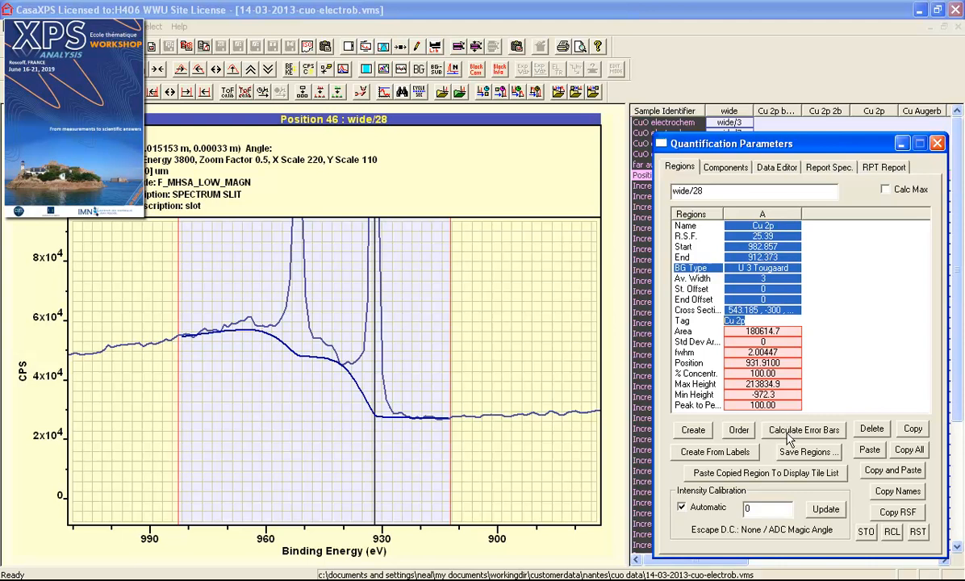
- Calculate error bars for the Cu 2p region, giving an area std. dev. of ~3,676
left_click(802, 429)
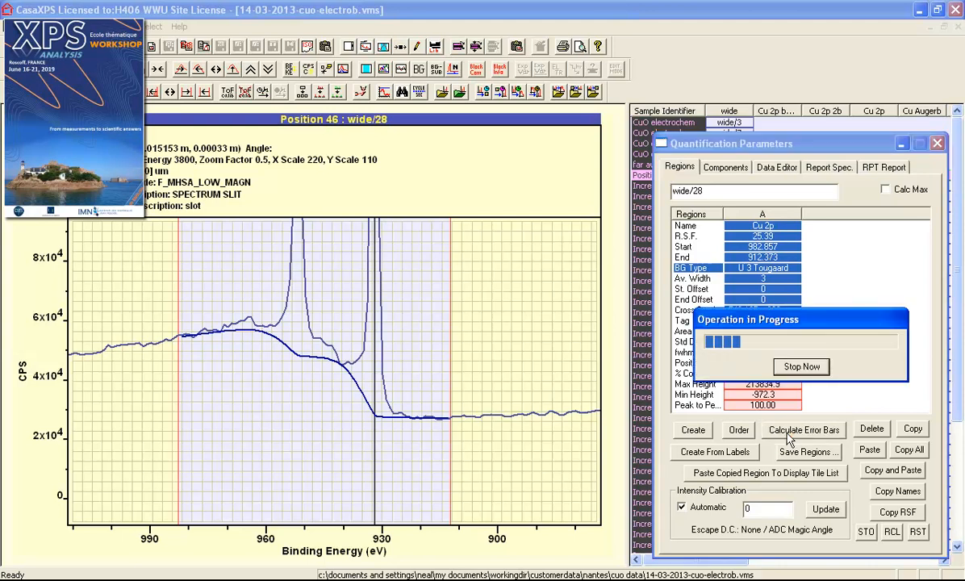
left_click(802, 429)
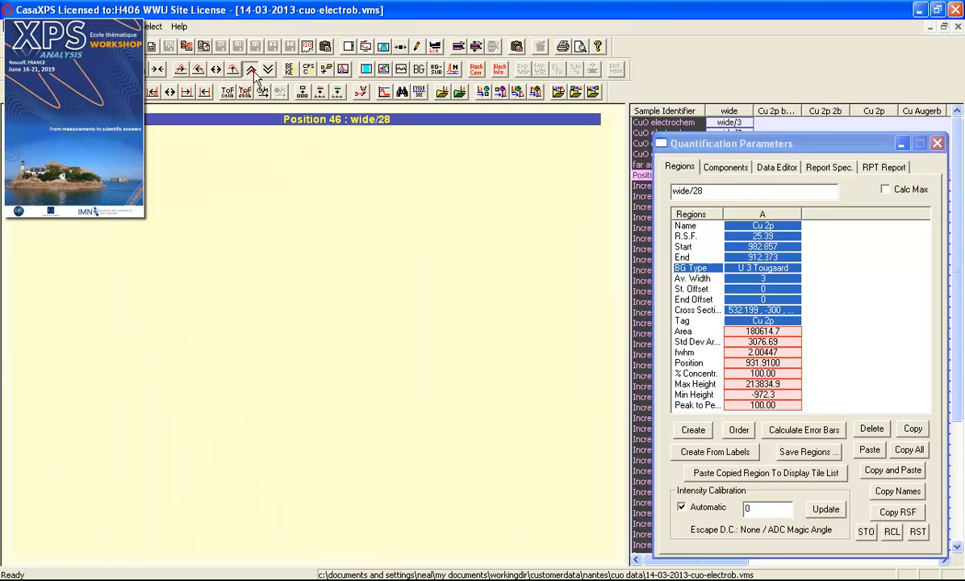
- Redraw the display to show the labelled Cu 2p peaks inside the region
left_click(251, 68)
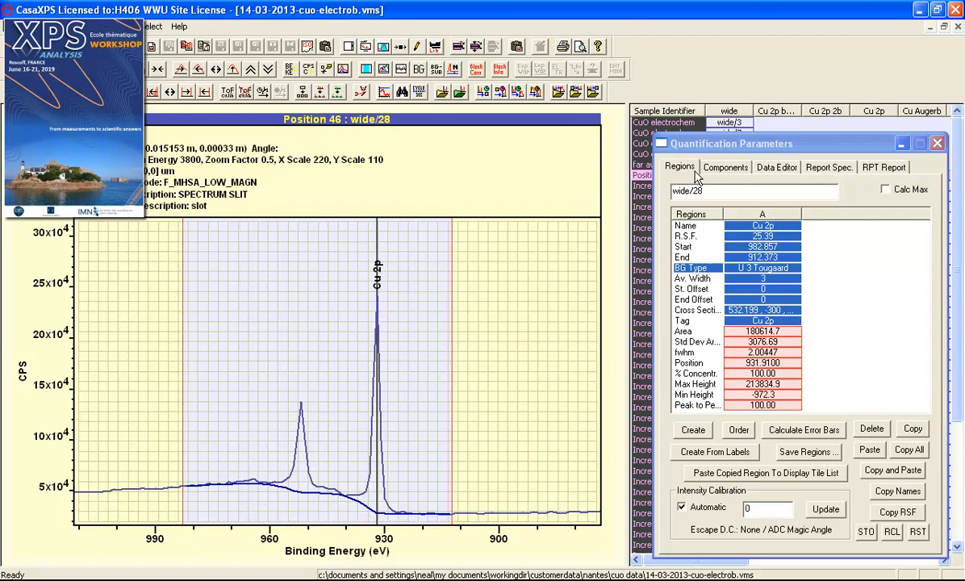
mouse_move(697, 177)
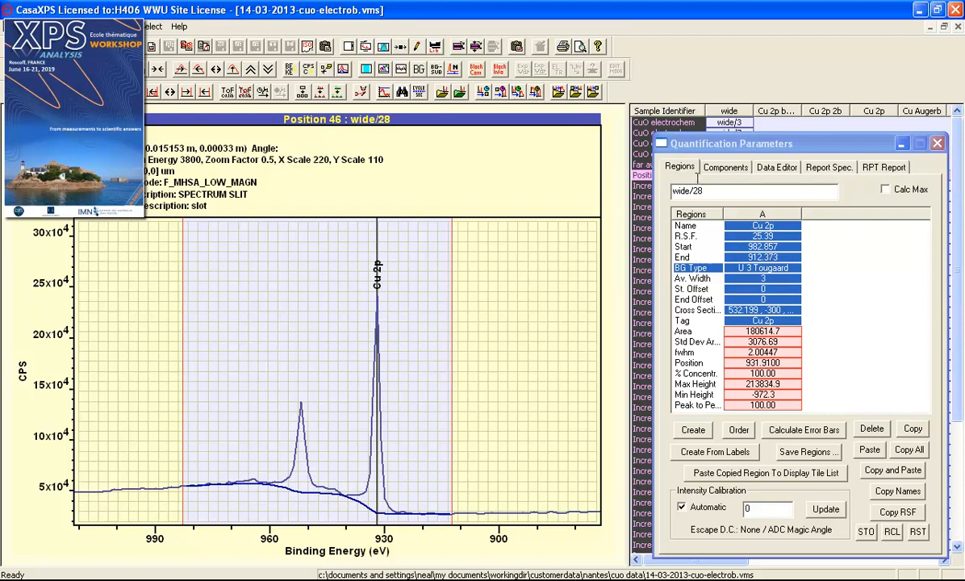
mouse_move(836, 245)
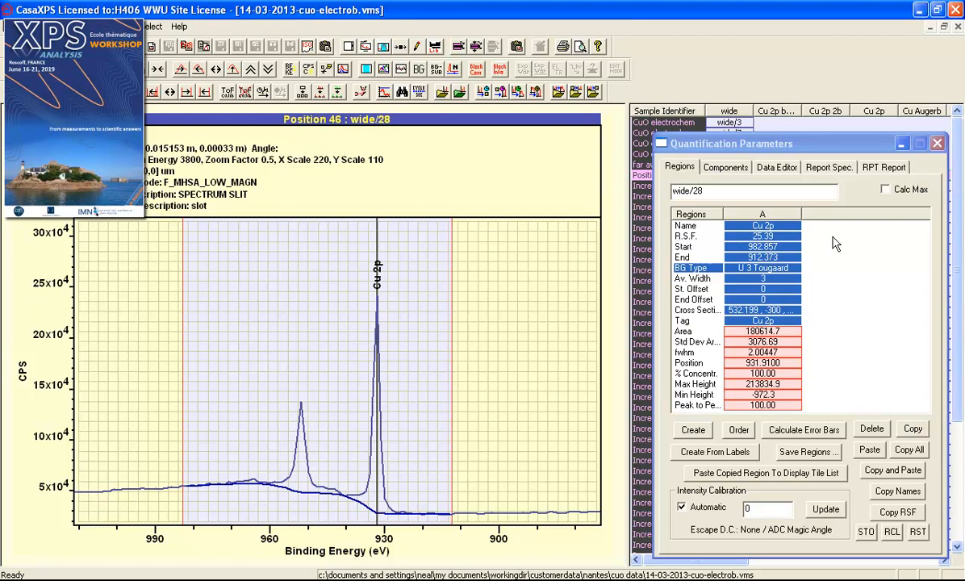
left_click(884, 189)
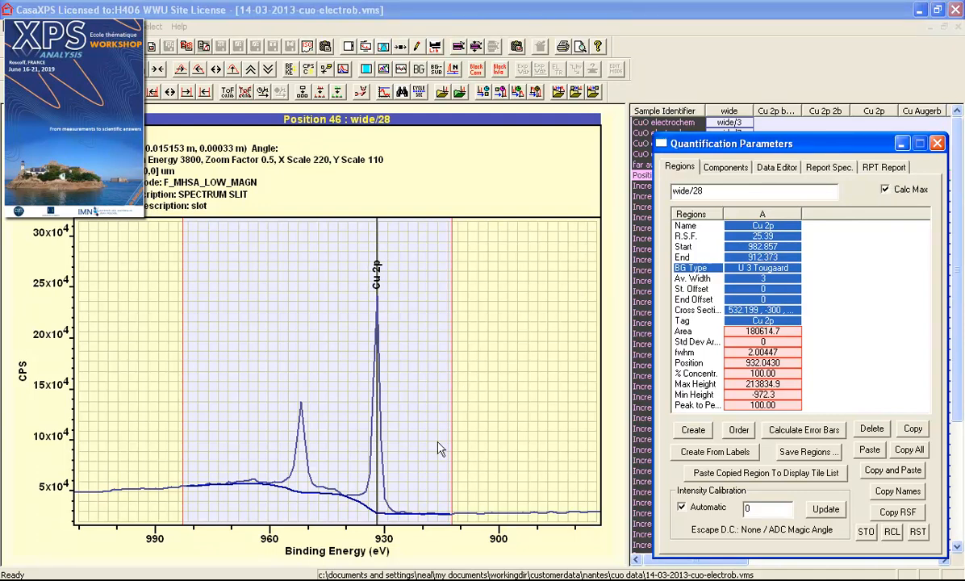
mouse_move(397, 506)
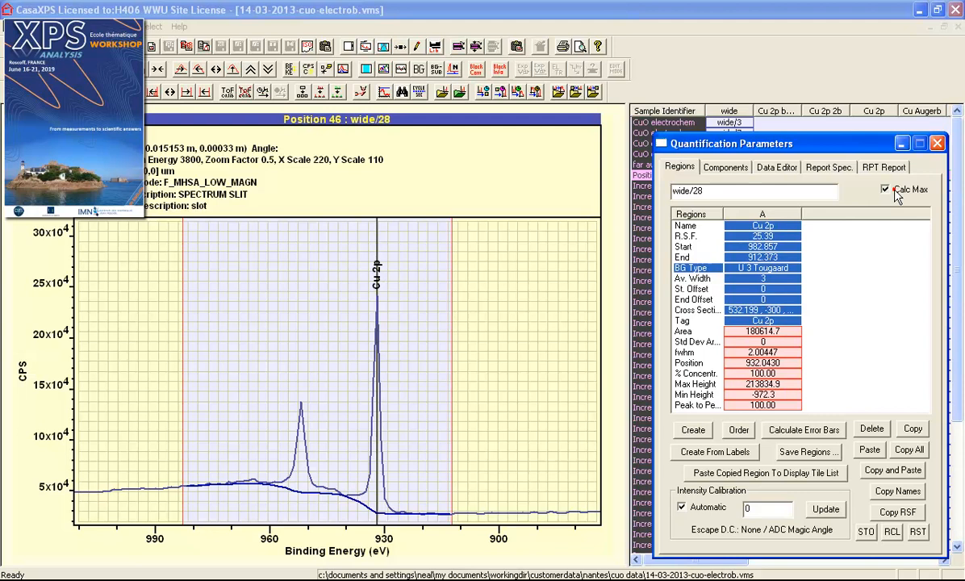
left_click(884, 189)
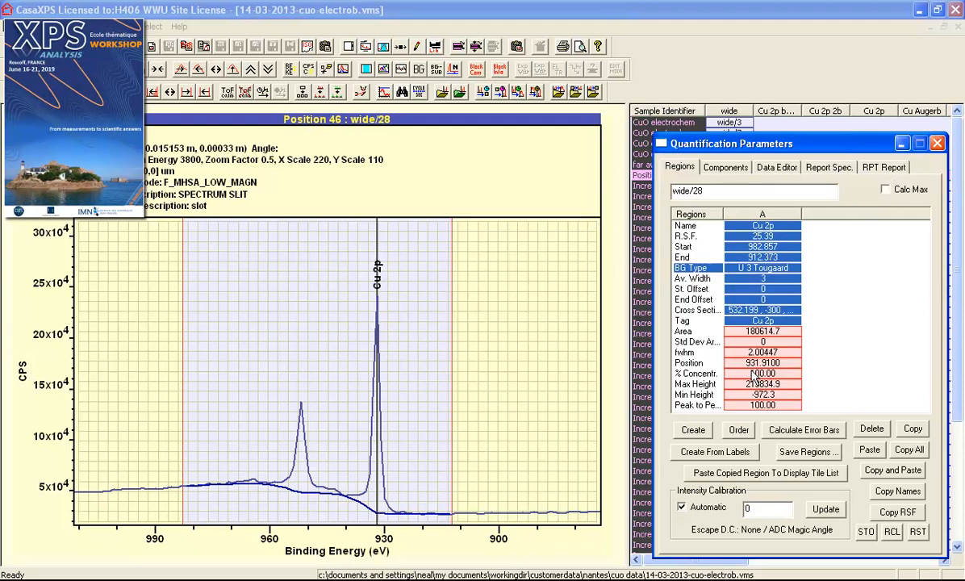
mouse_move(750, 374)
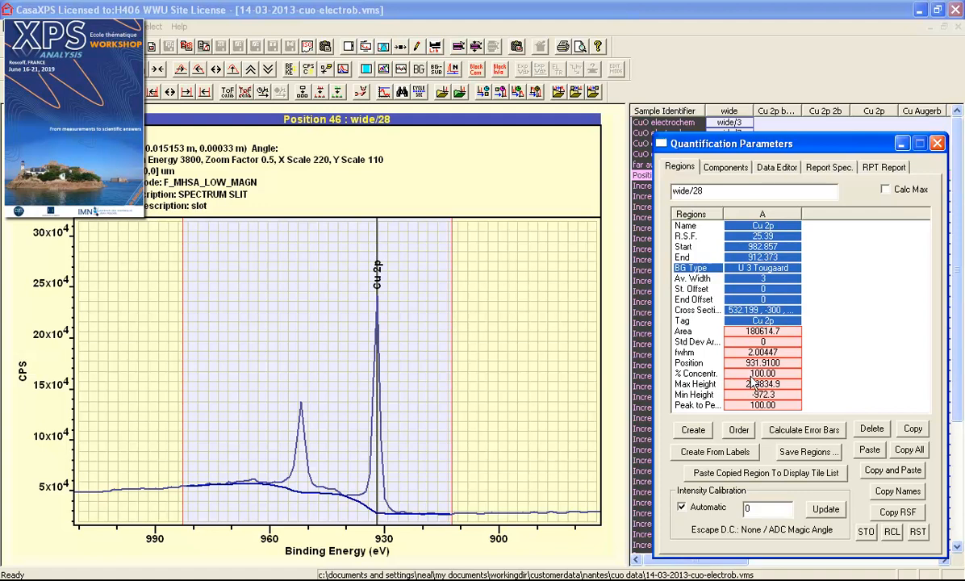
mouse_move(755, 384)
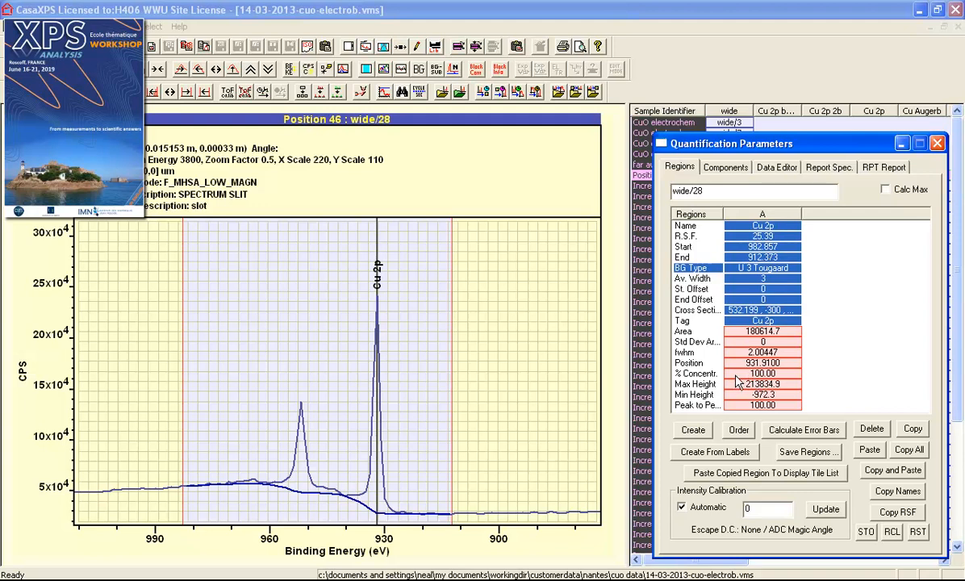
mouse_move(766, 384)
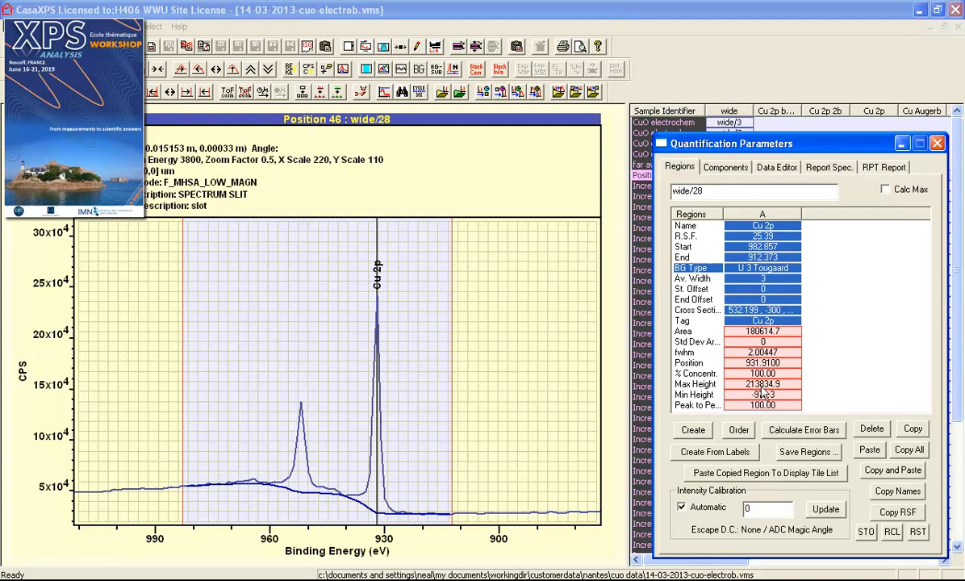
mouse_move(762, 394)
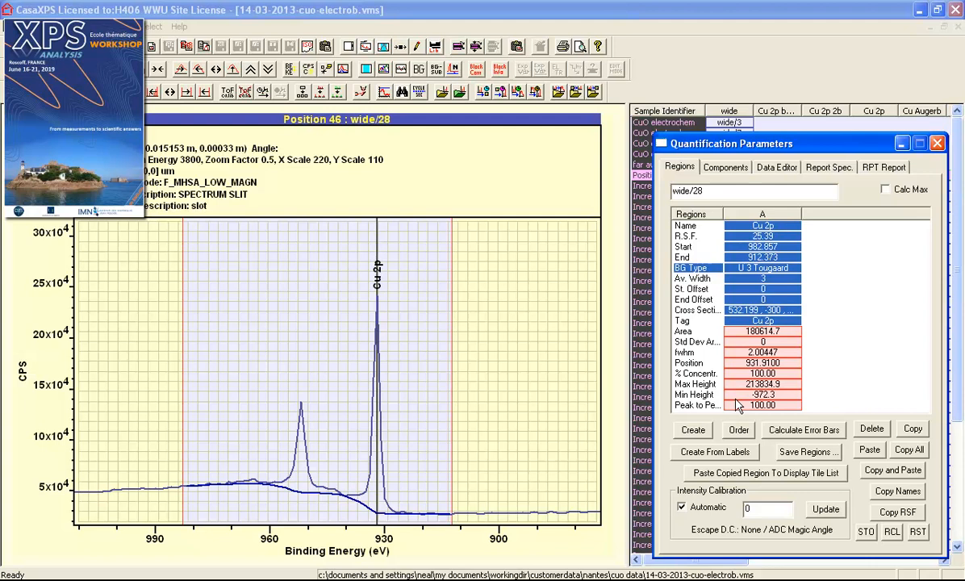
mouse_move(755, 407)
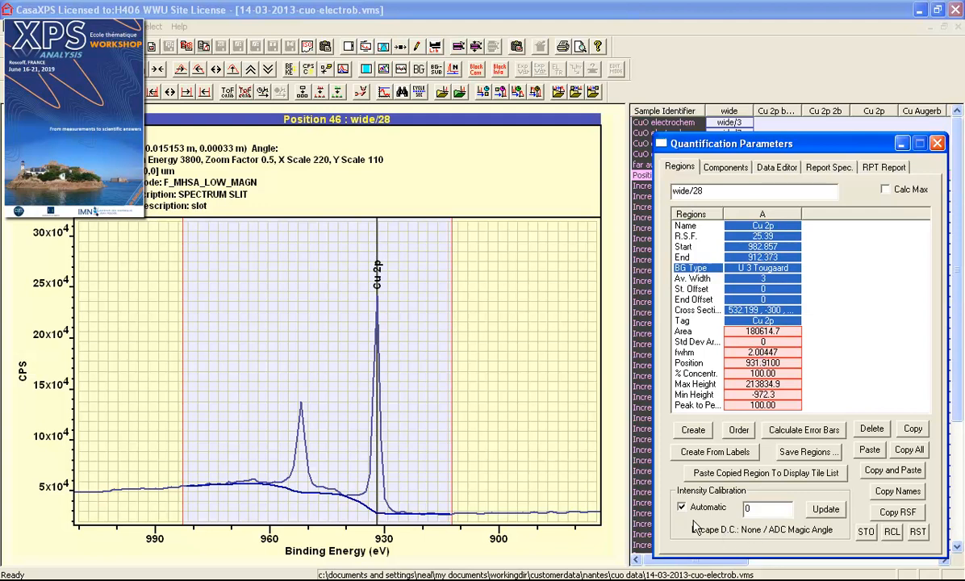
mouse_move(686, 526)
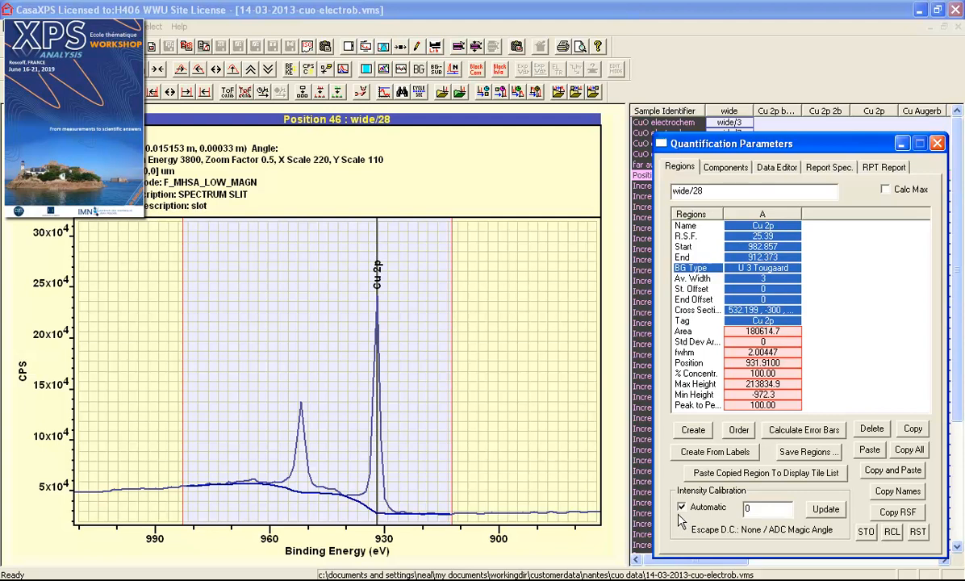
mouse_move(684, 519)
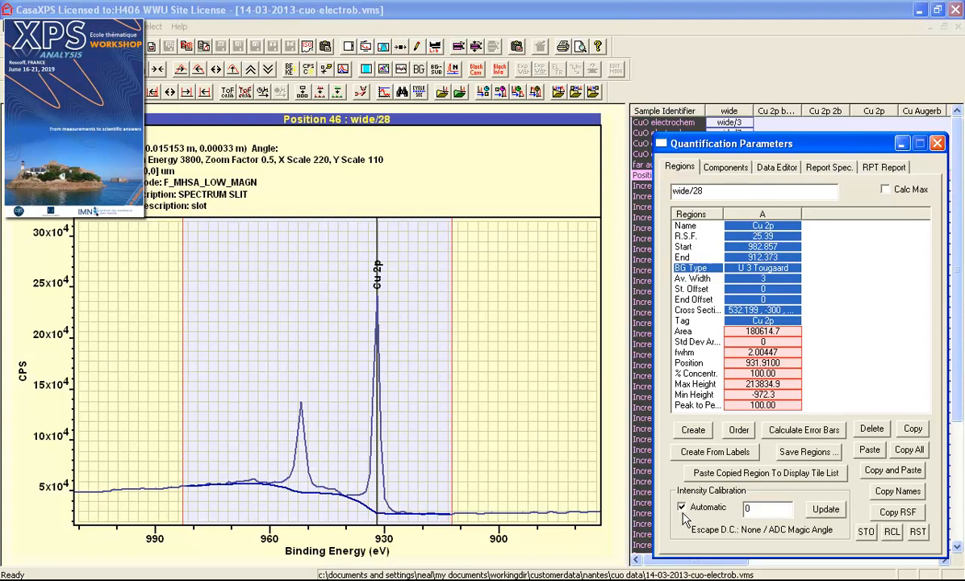
mouse_move(745, 545)
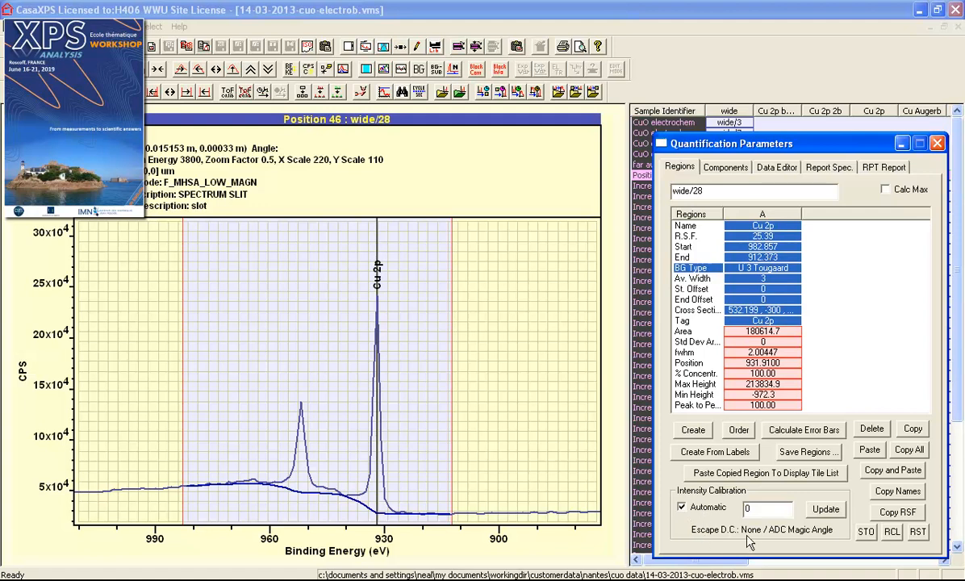